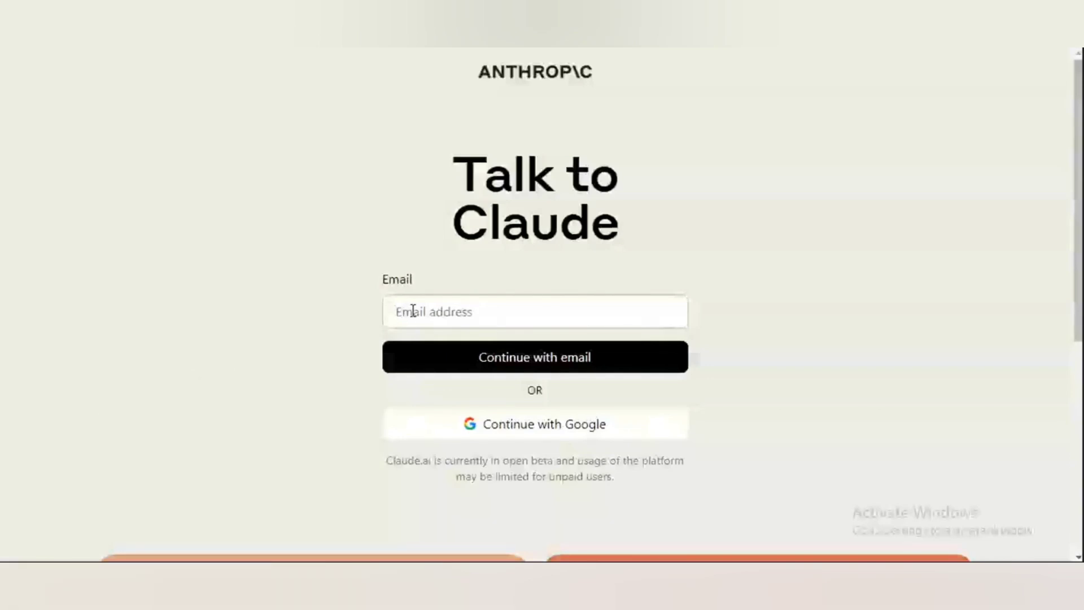
Attempt an email login and read the notice that Claude is only available in the US and UK
left_click(534, 357)
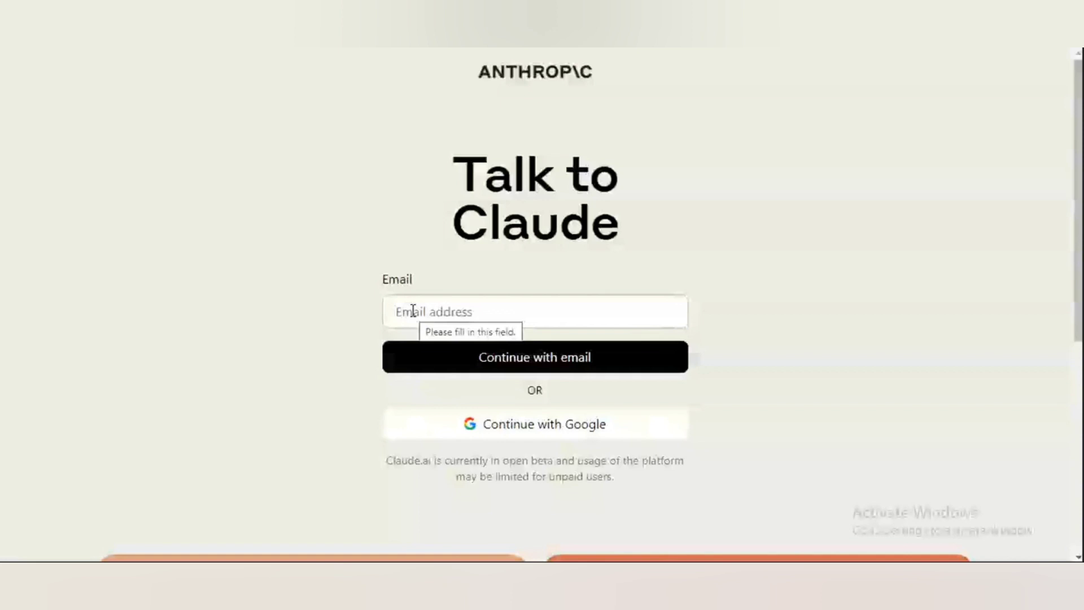
left_click(535, 312)
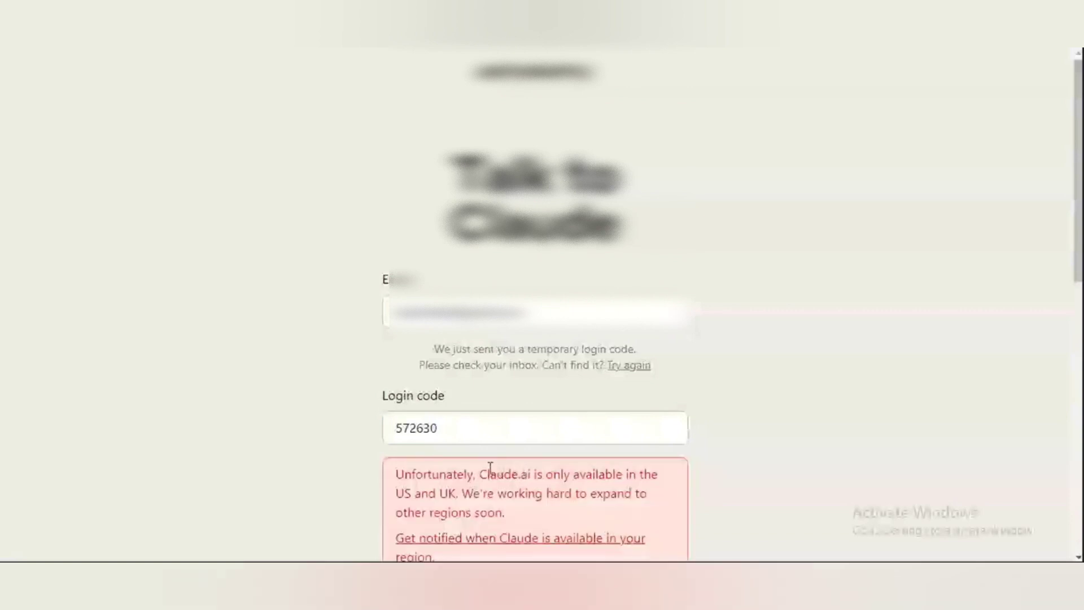
scroll("down", 3)
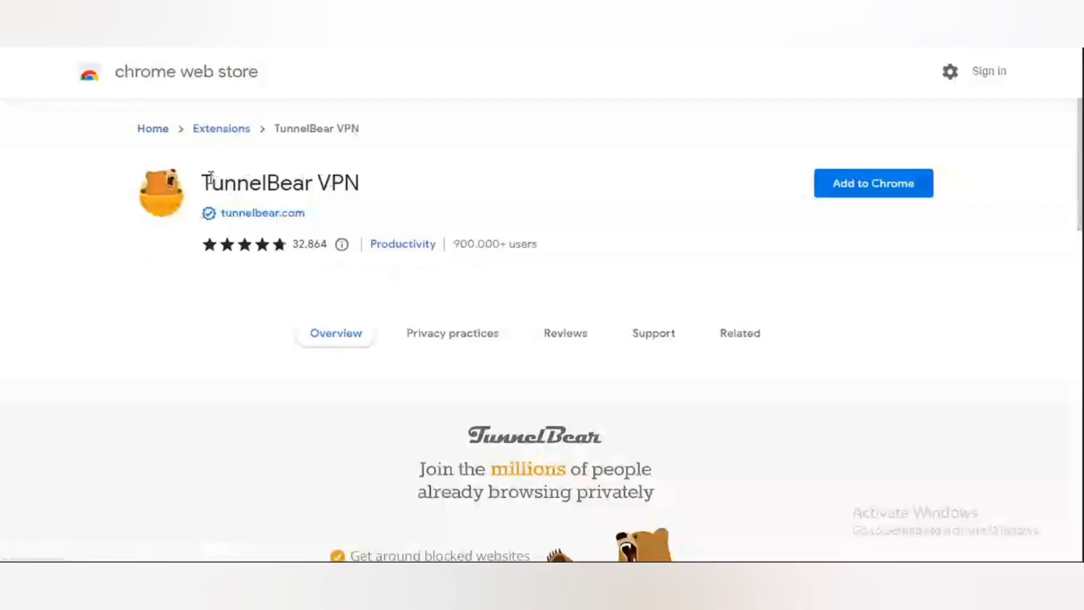
mouse_move(270, 213)
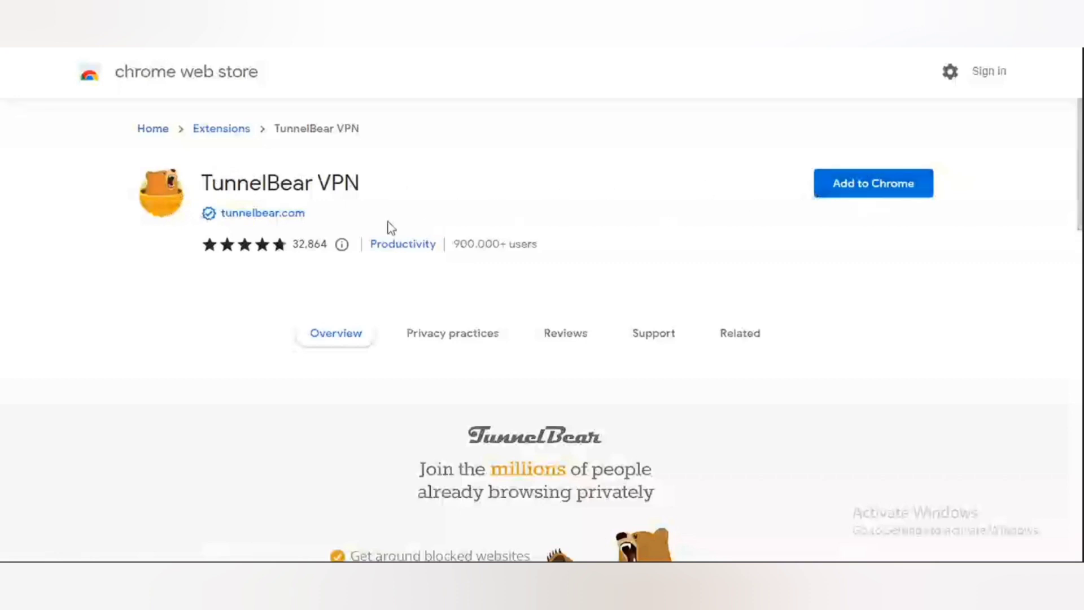
Add the TunnelBear VPN extension to Chrome from its Web Store page
left_click(873, 183)
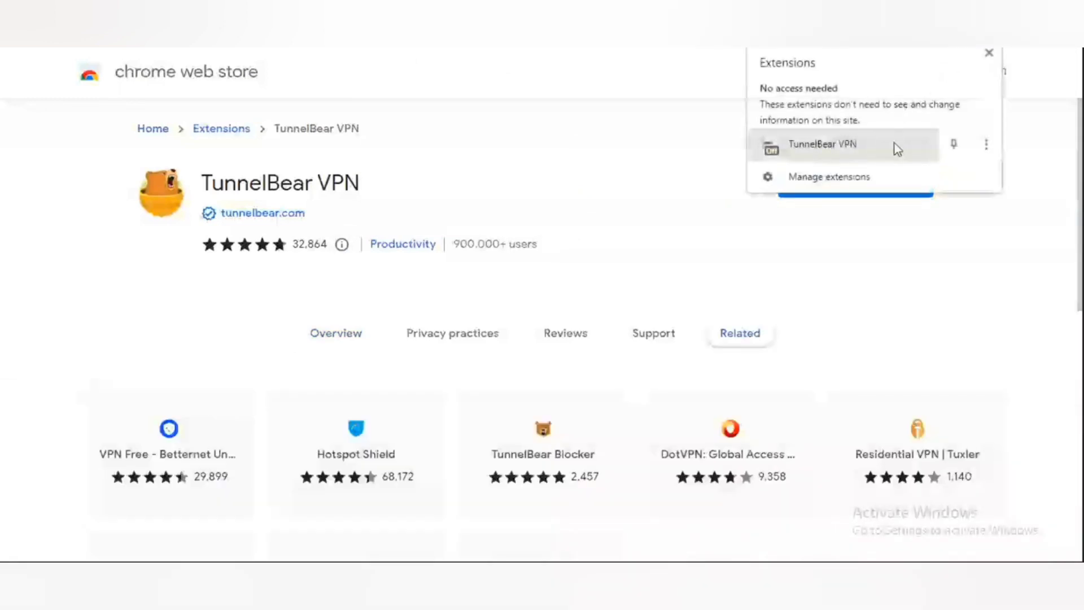
mouse_move(955, 146)
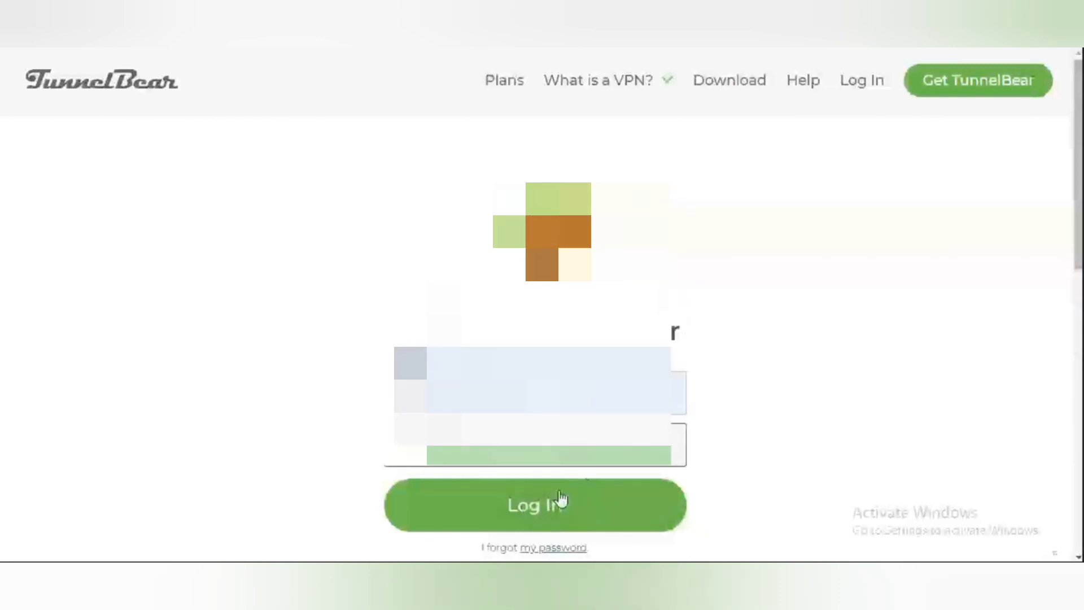
Log in to TunnelBear and switch the VPN on, connected to United States
left_click(533, 504)
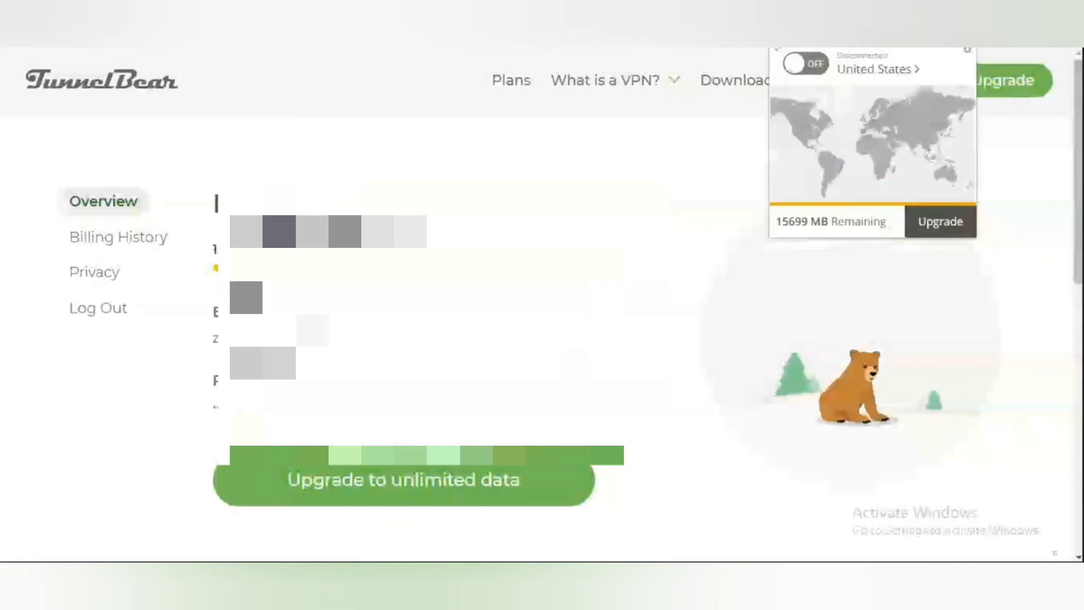
left_click(804, 63)
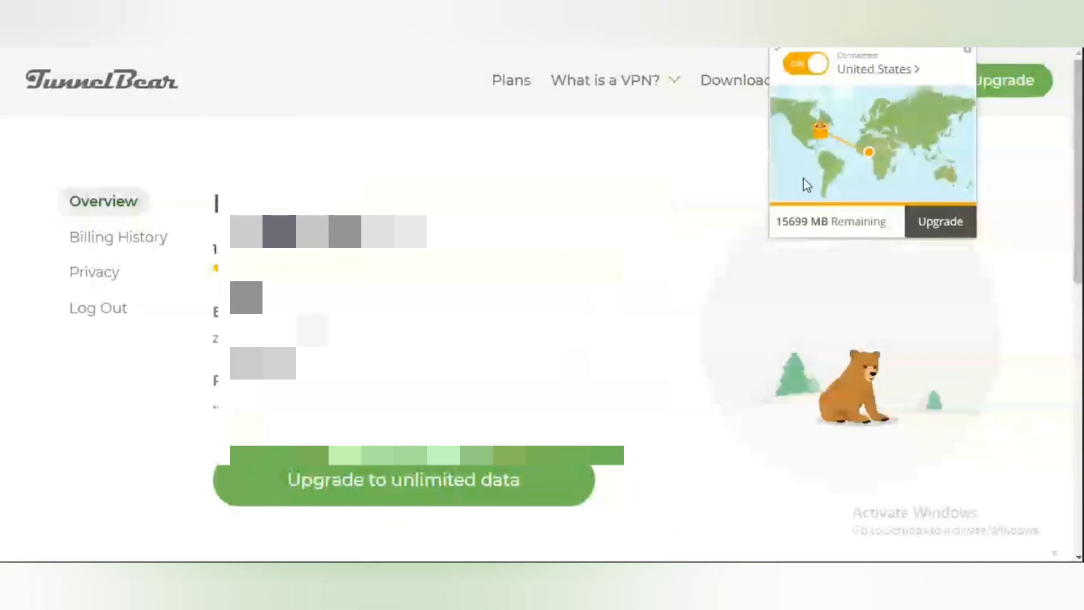
mouse_move(785, 219)
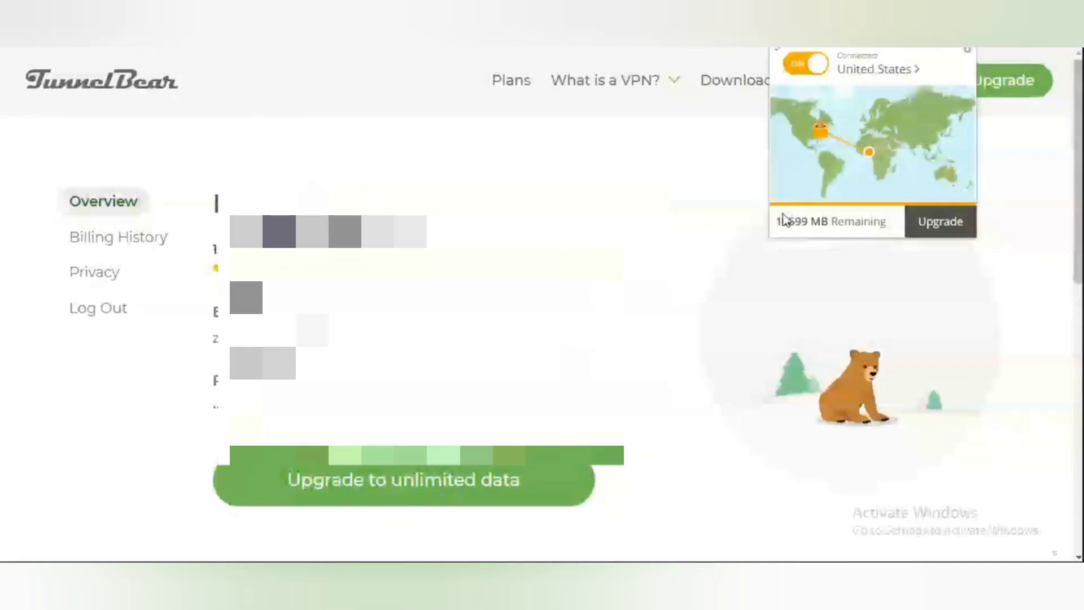
mouse_move(731, 170)
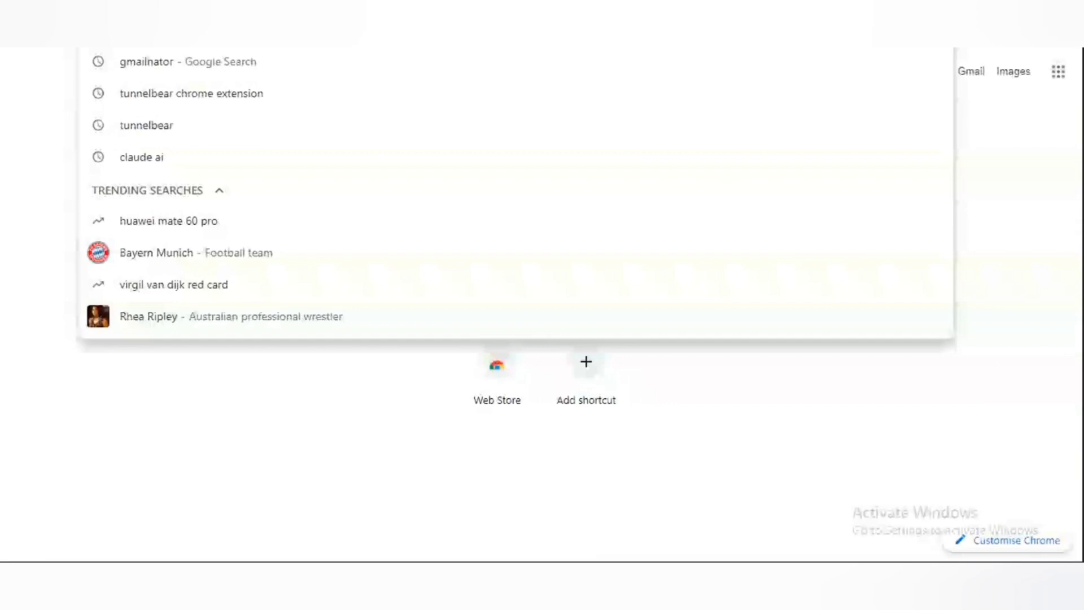
Search 'whatismyip' and check WhatIsMyIP.com, which reports a Clifton, NJ US location
left_click(307, 113)
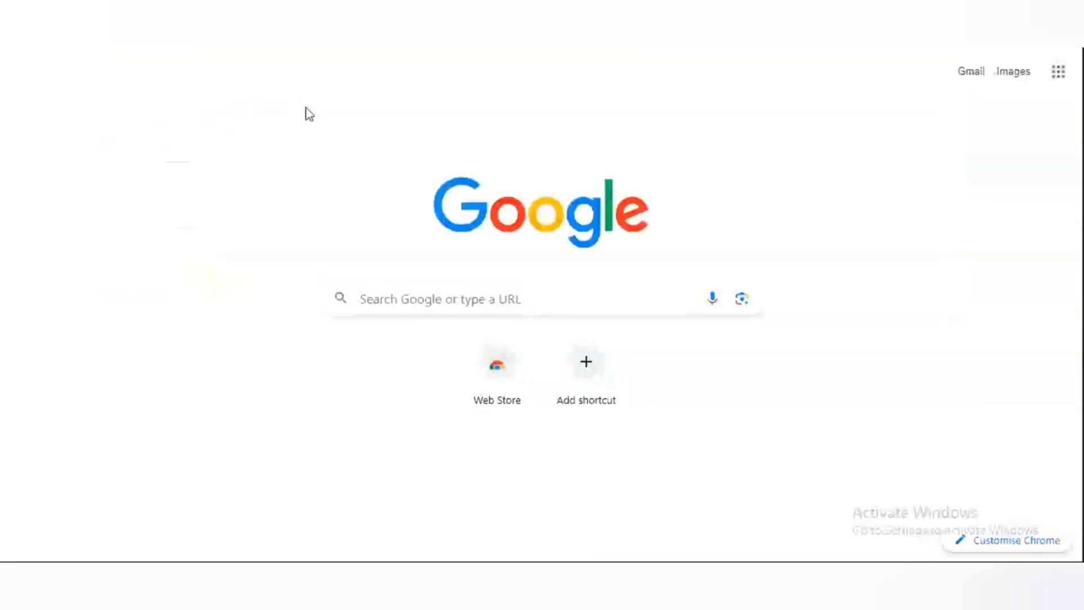
type("whatismyip")
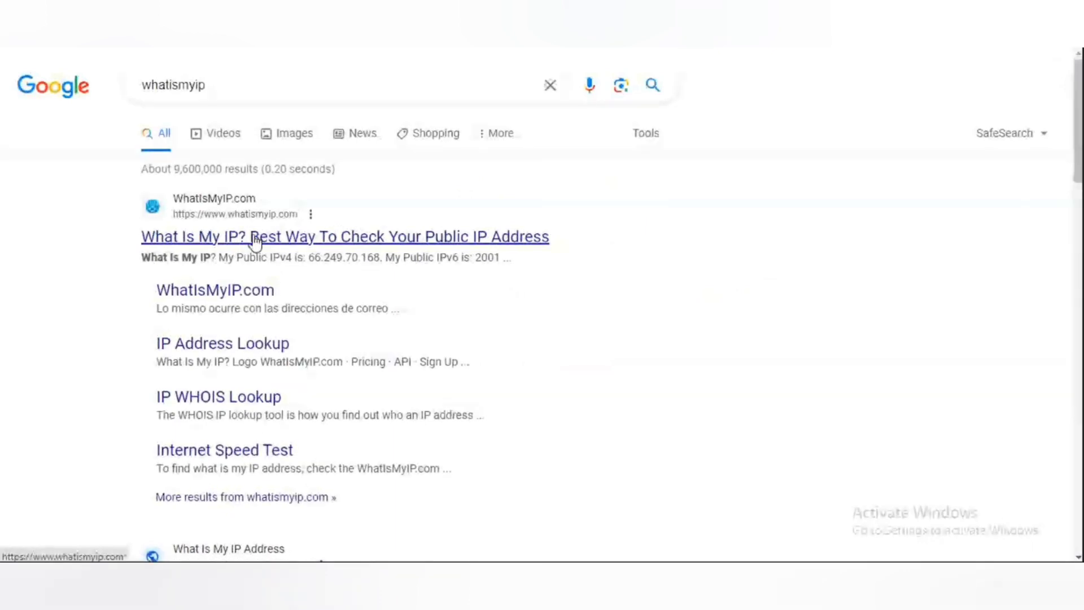
left_click(346, 236)
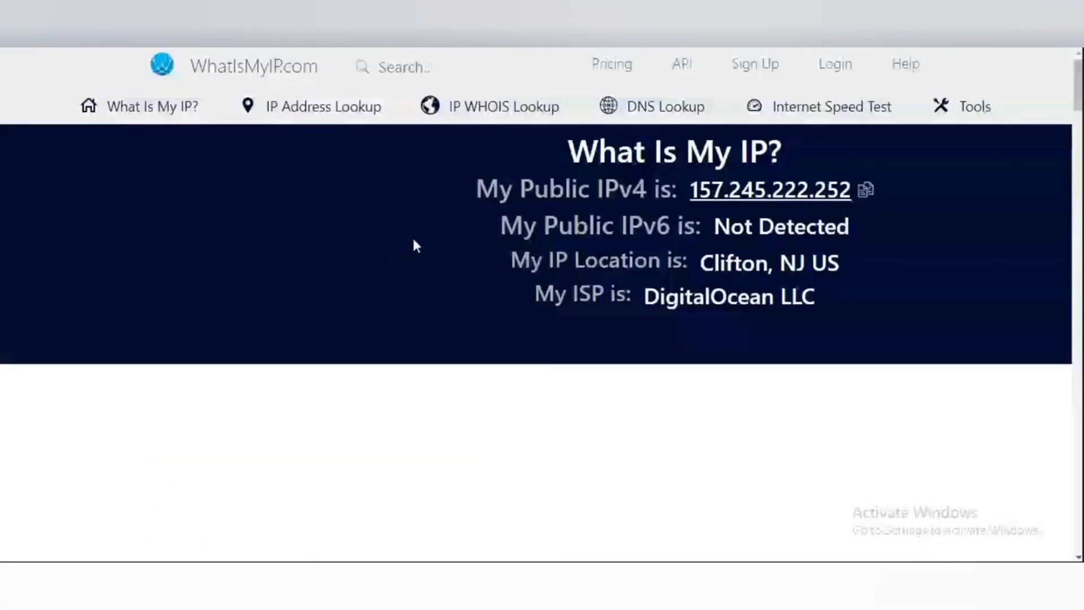
mouse_move(421, 239)
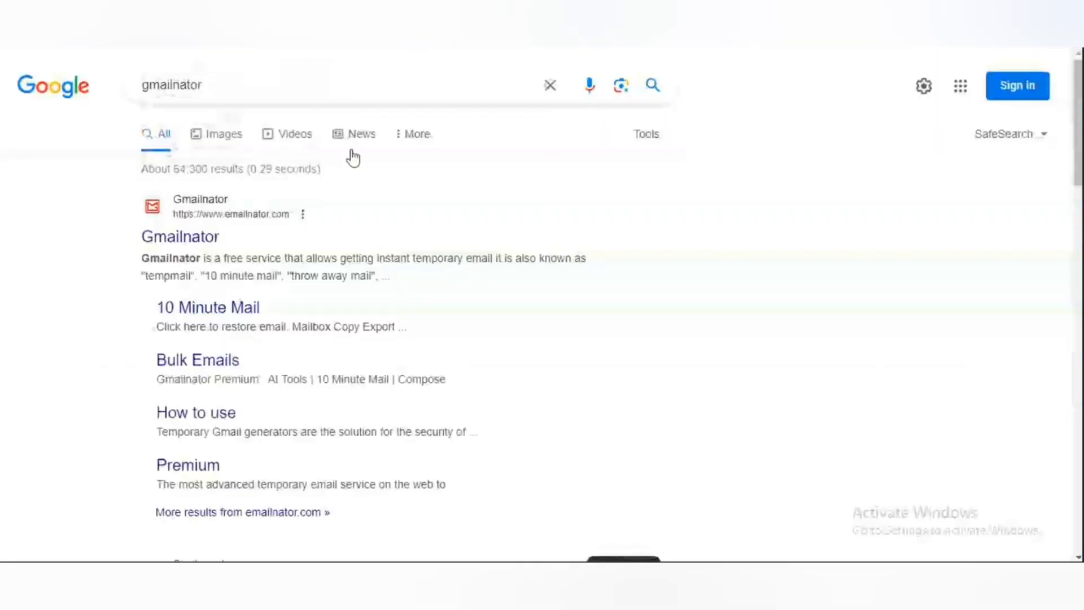
mouse_move(192, 209)
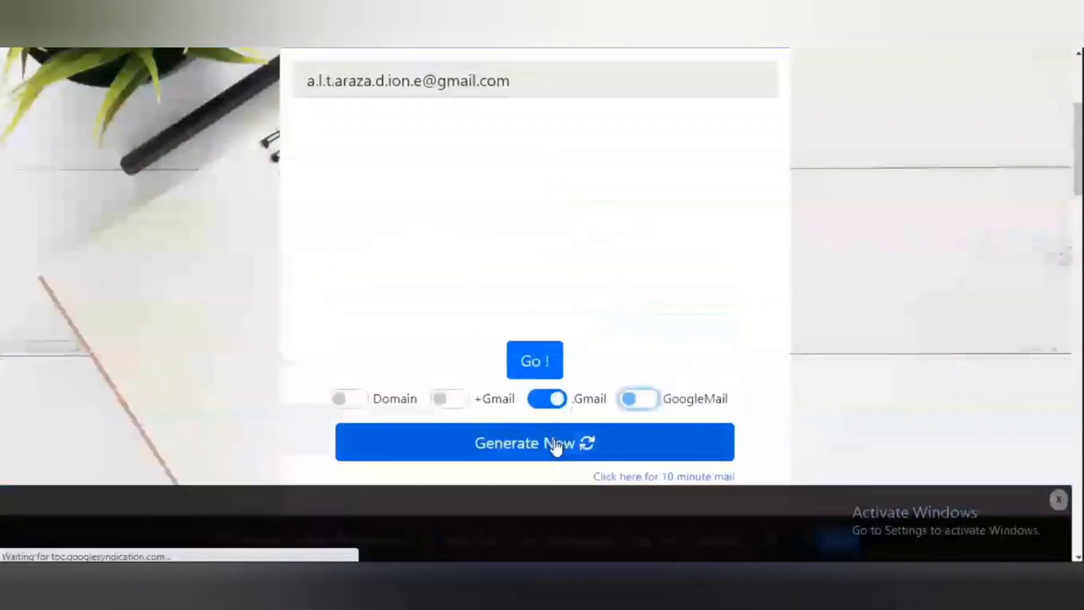
Generate a fresh disposable Gmail-style address in Gmailnator
left_click(534, 443)
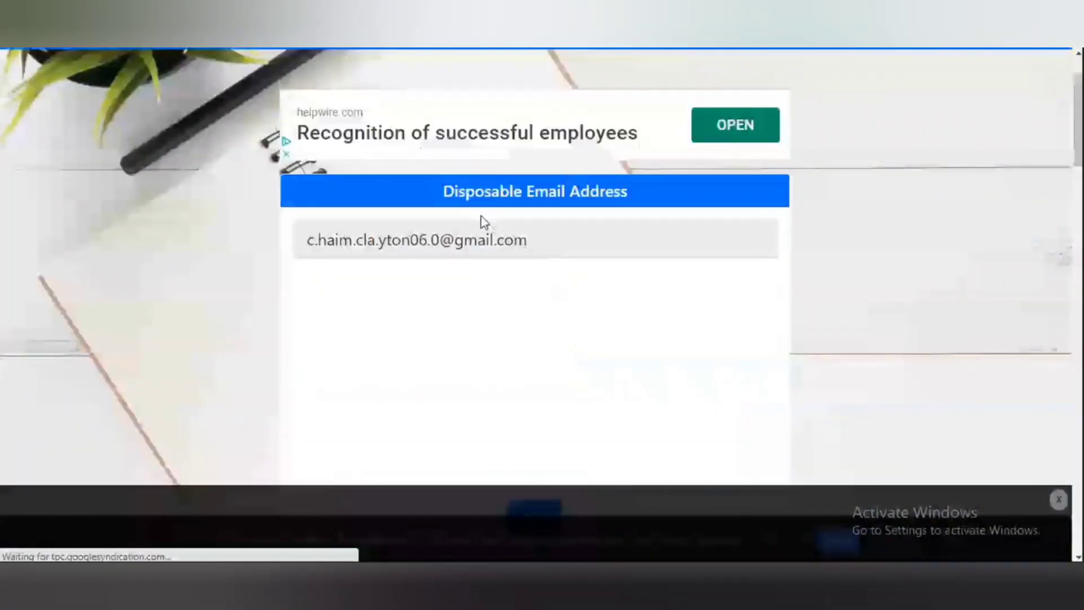
scroll("down", 3)
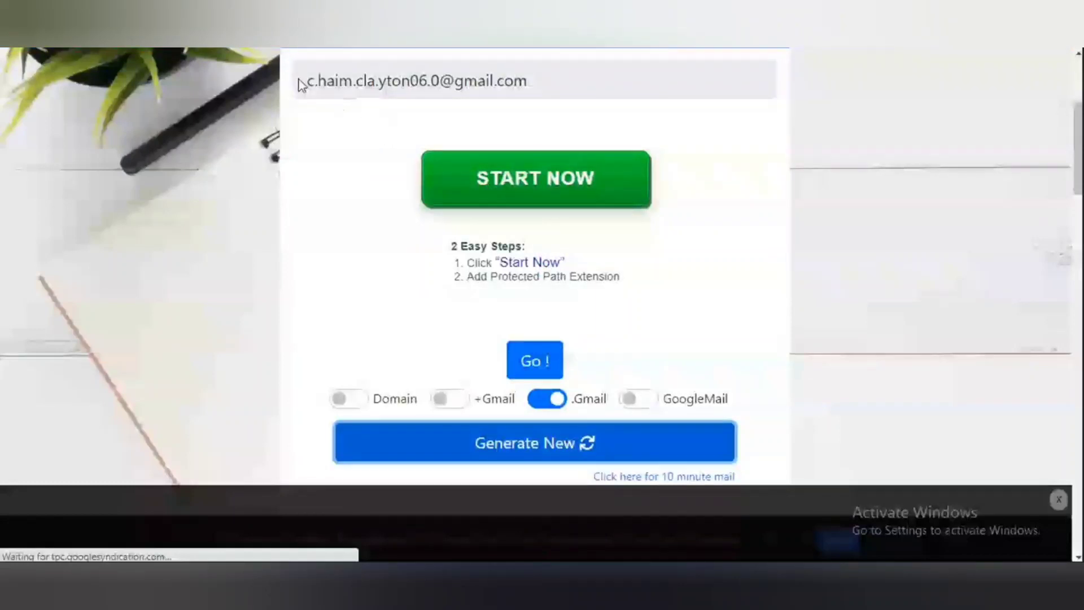
mouse_move(420, 101)
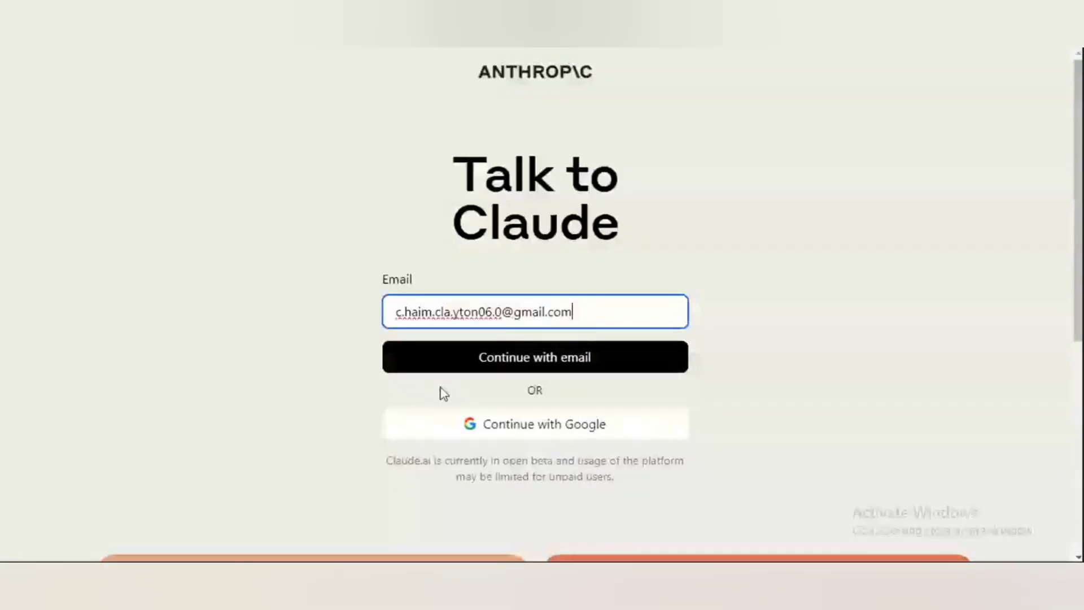
Request a Claude login code for the temporary address and refresh the Gmailnator inbox
left_click(534, 357)
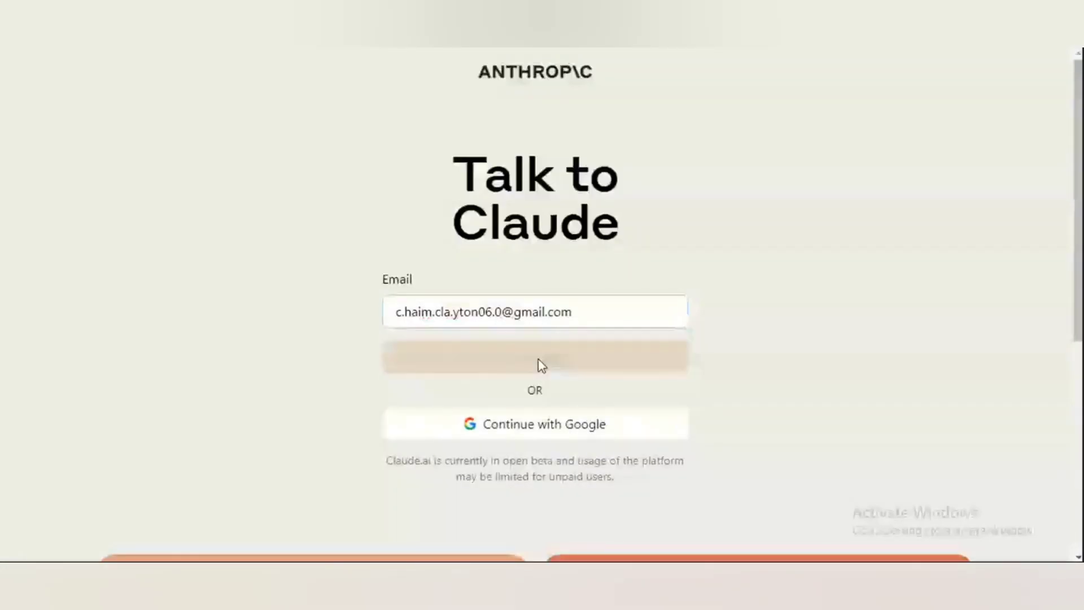
left_click(534, 357)
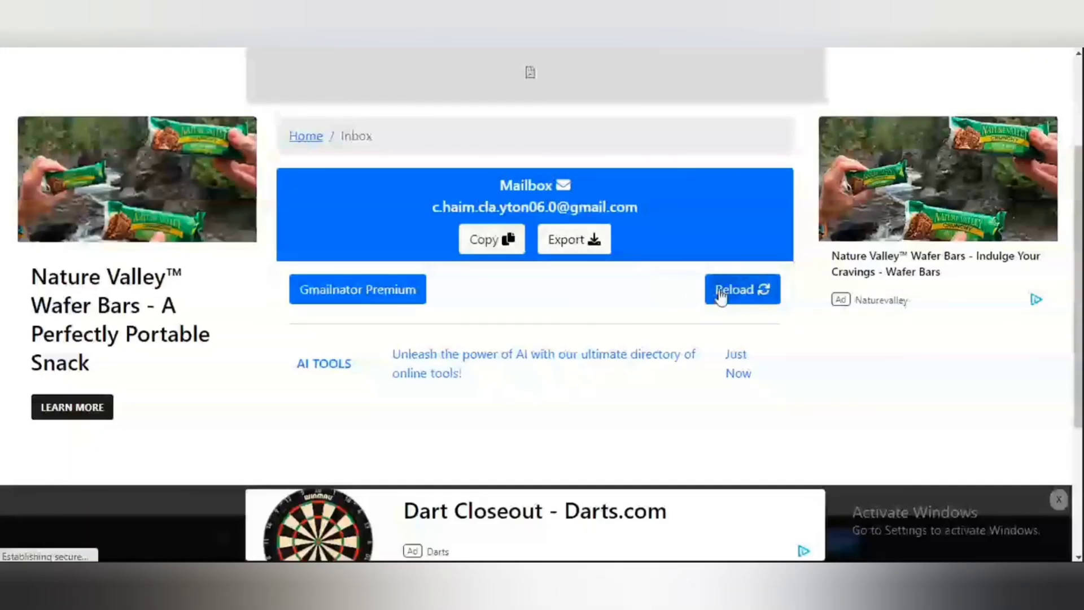
left_click(741, 289)
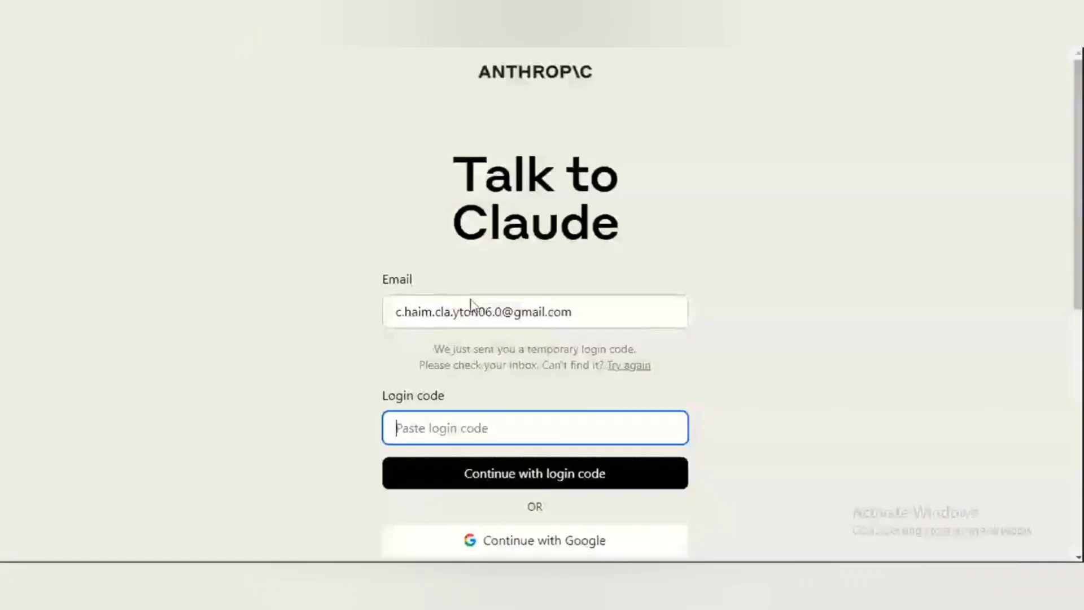
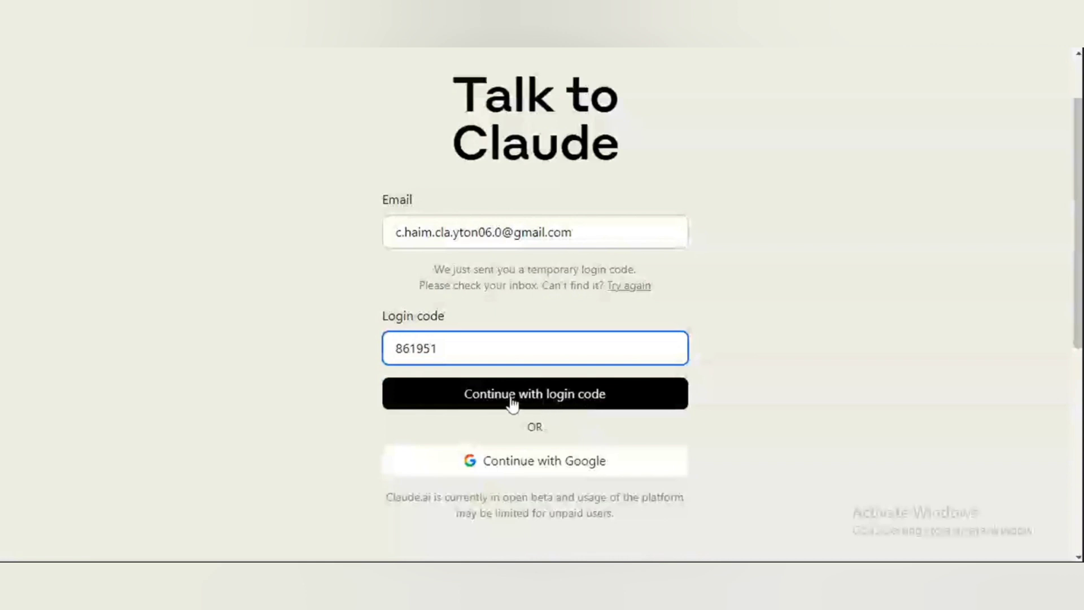
left_click(534, 393)
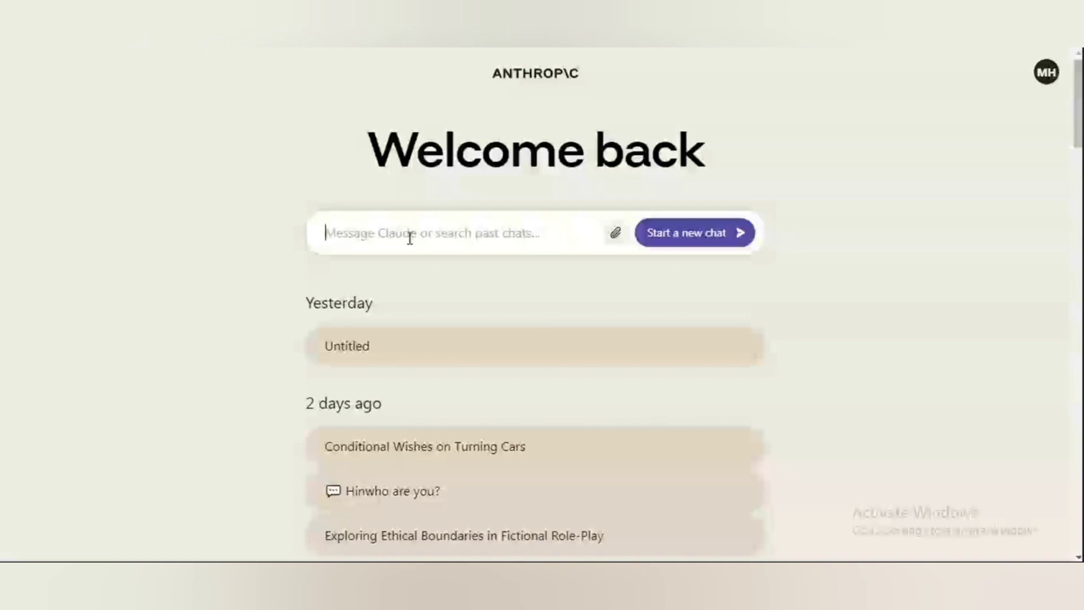
Ask Claude for a 5000-word story around 'there is diligence in labour' and read the reply about John
type("write me a 5000 word story around the saying there is diligence in labour")
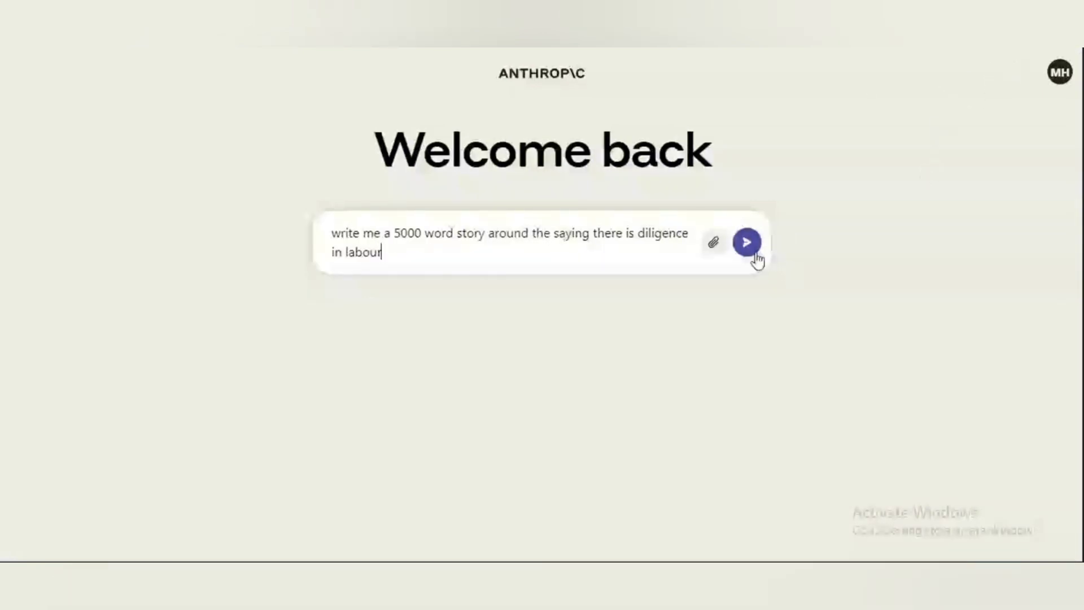
left_click(747, 241)
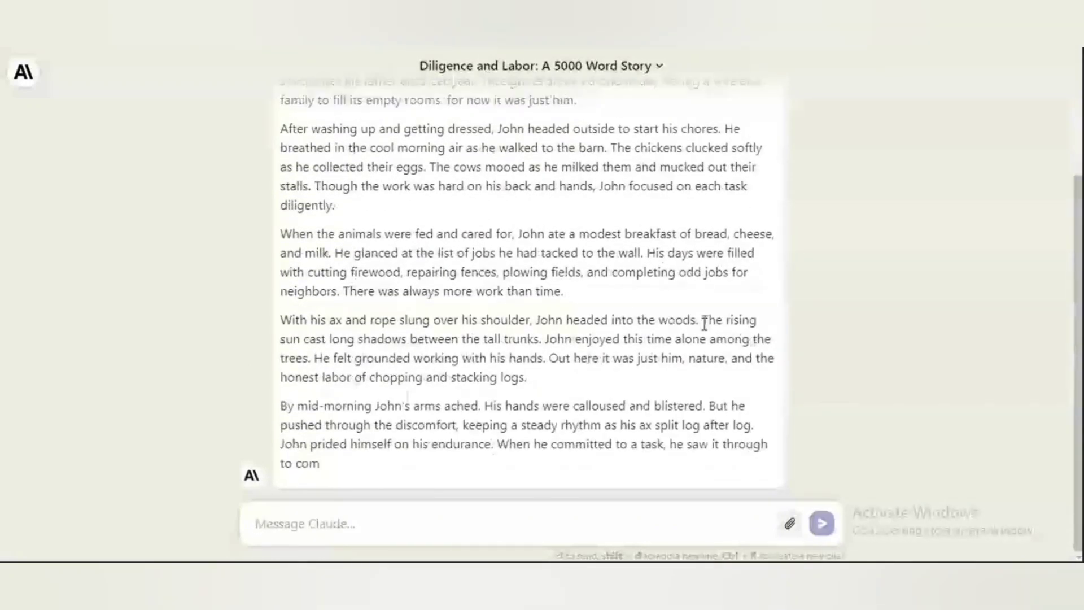
scroll("down", 3)
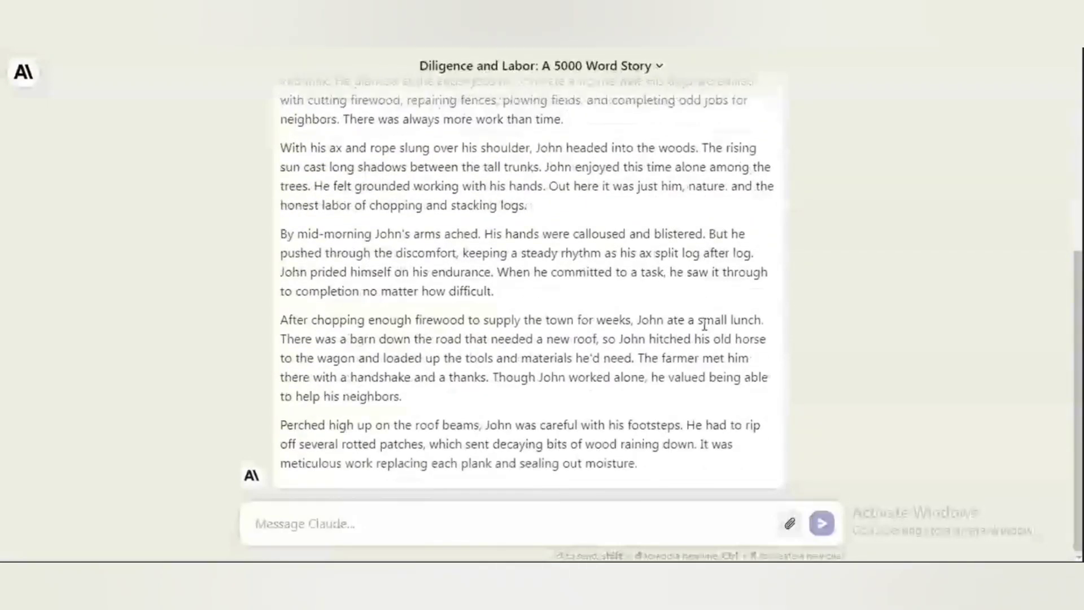
scroll("down", 3)
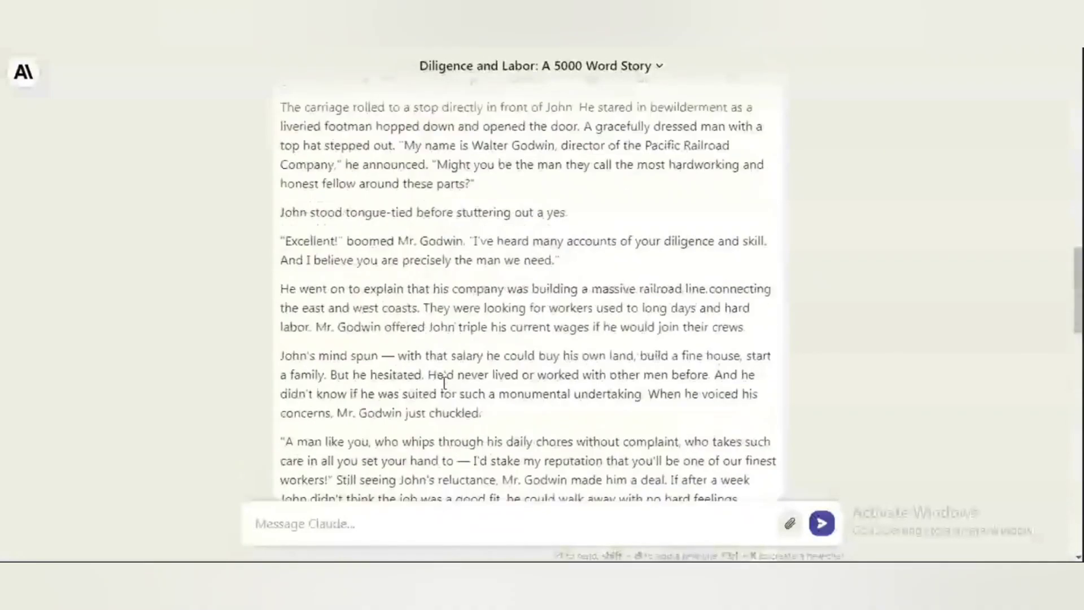
scroll("down", 3)
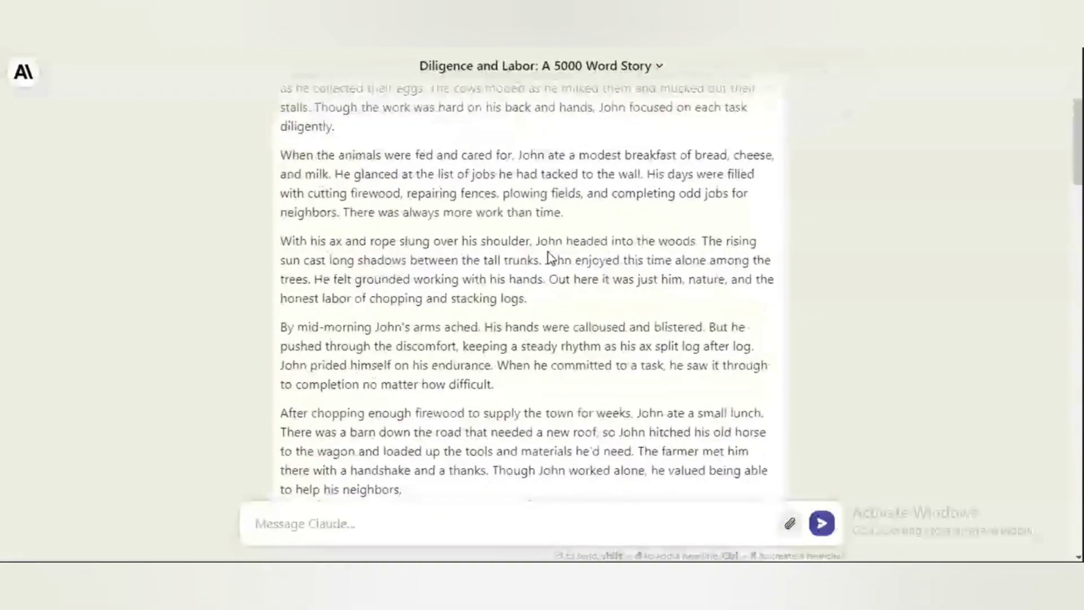
scroll("down", 3)
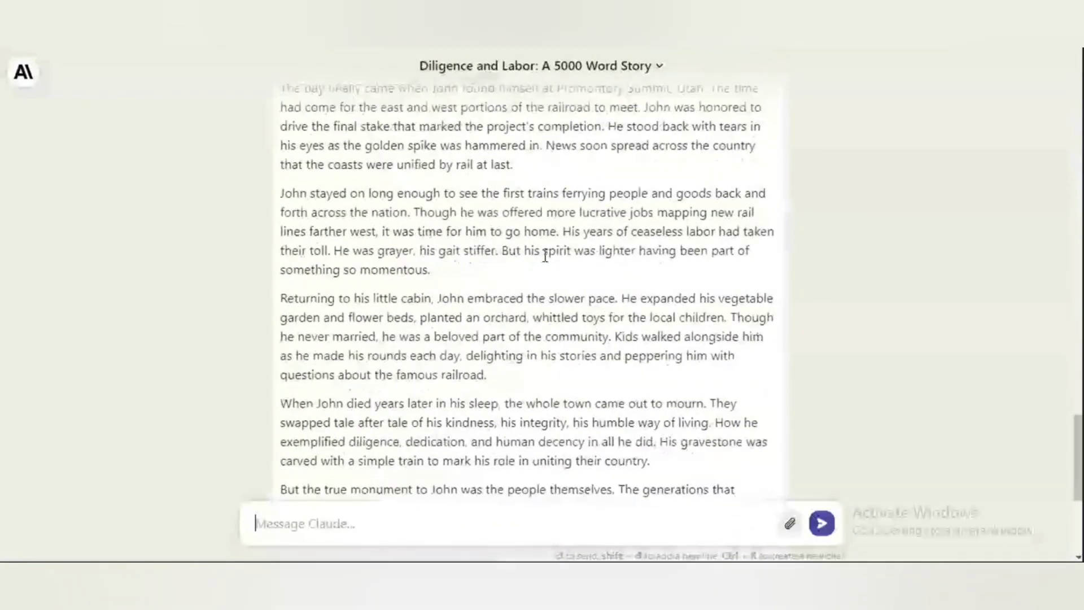
scroll("down", 3)
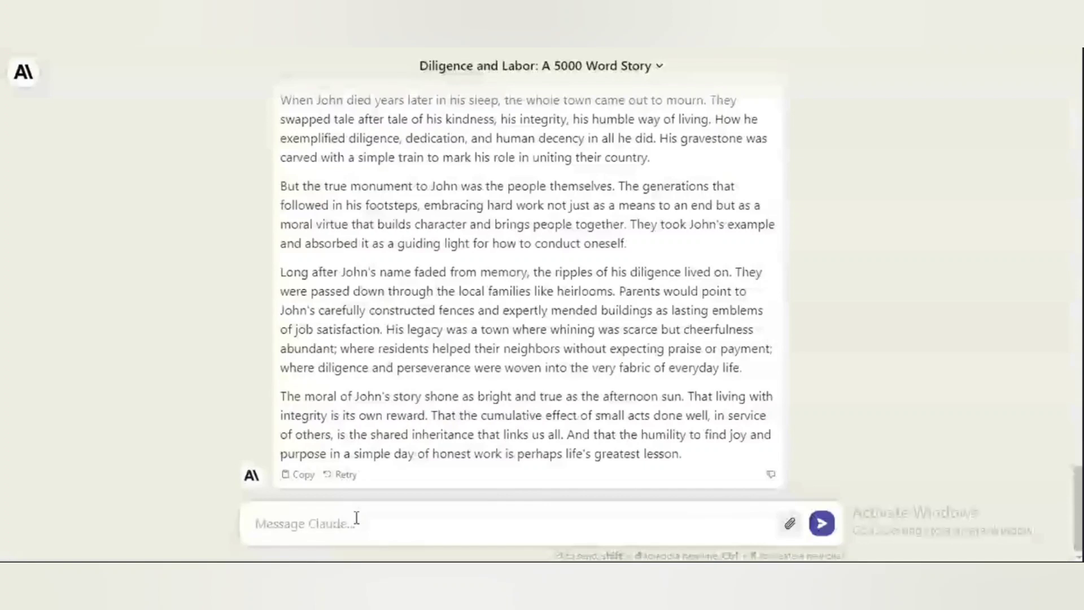
left_click(304, 523)
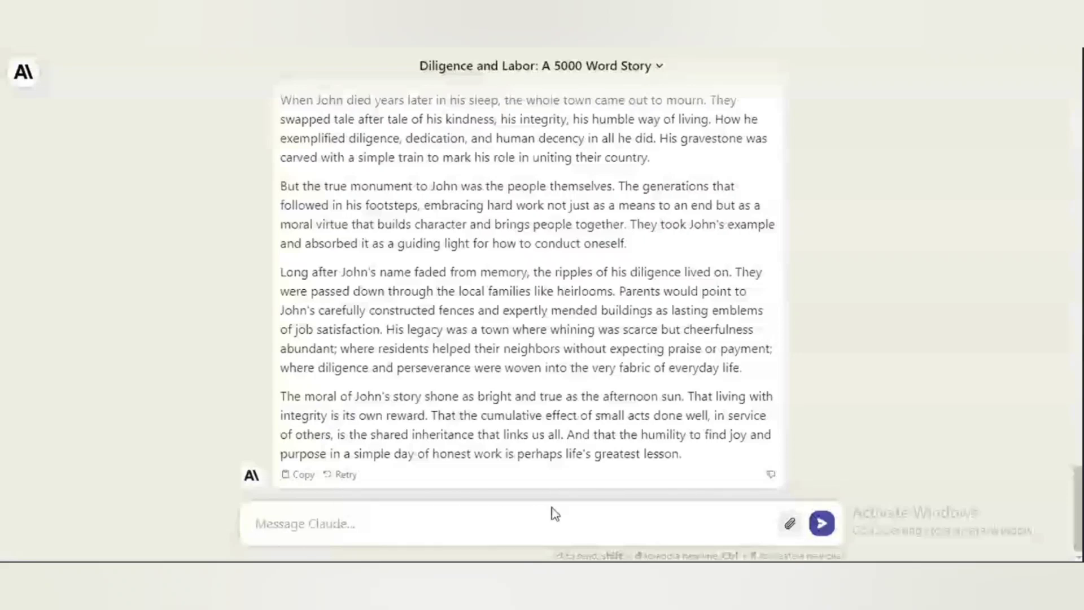
left_click(304, 523)
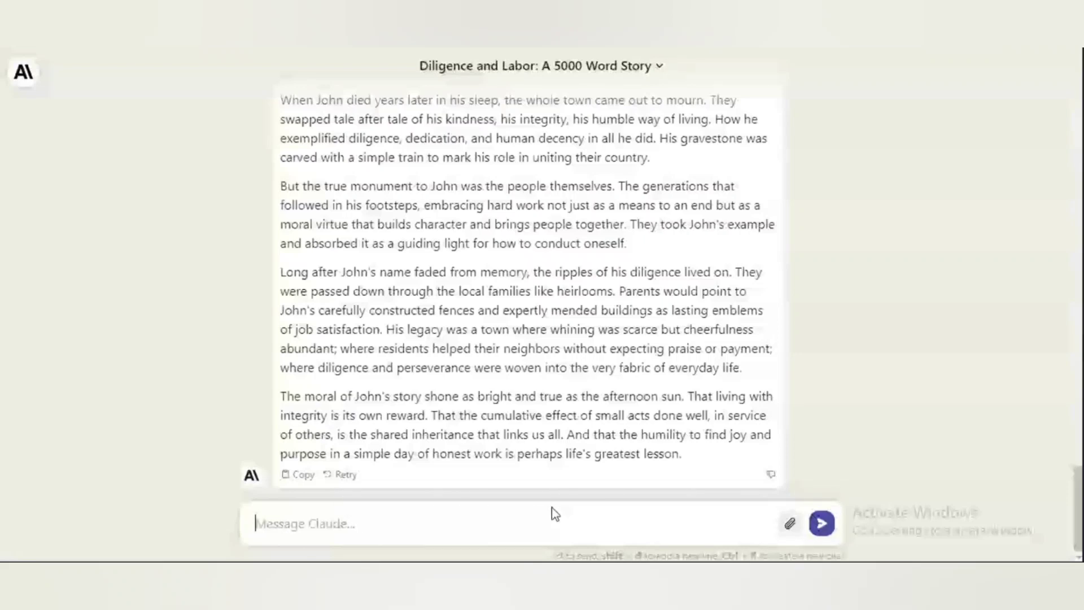